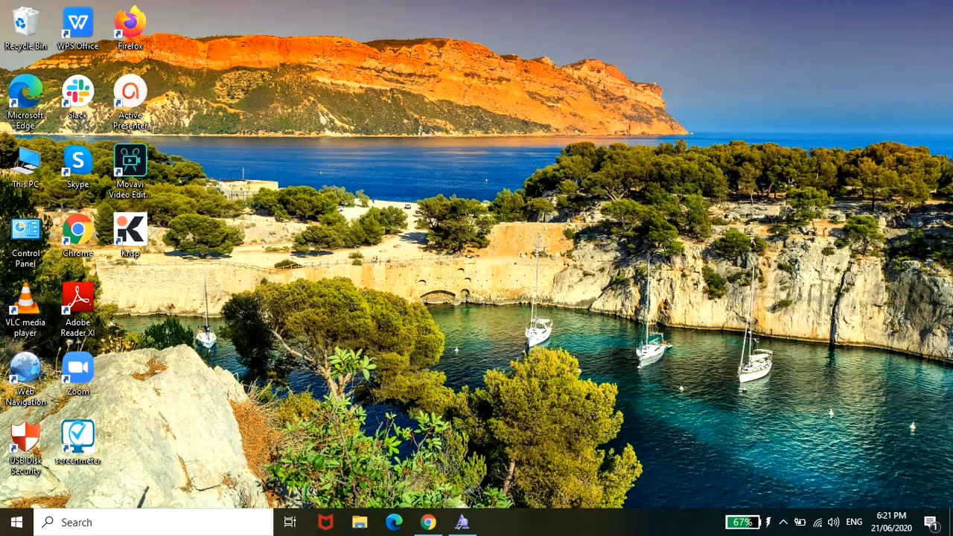
mouse_move(88, 266)
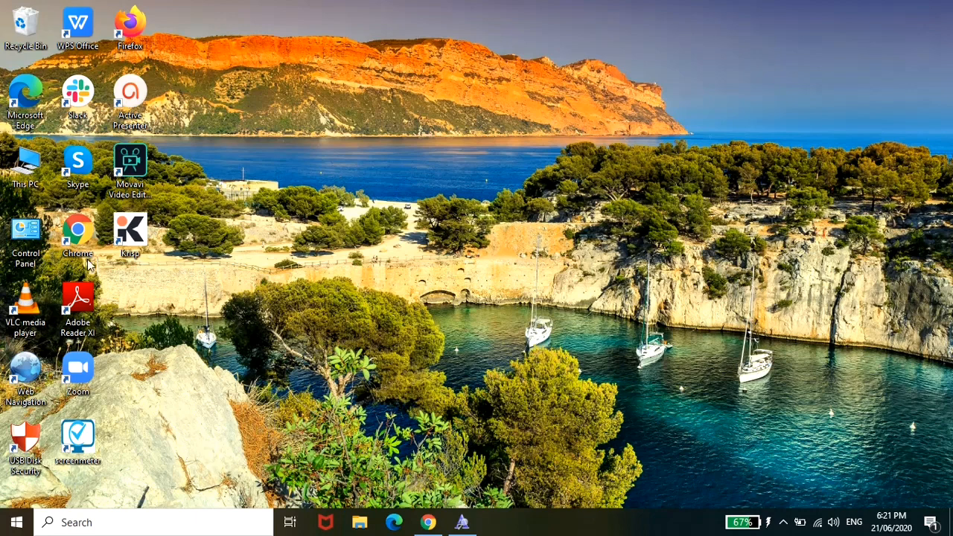
Step: Launch Chrome and run a Google search for 'abc cursive font freak font'
double_click(78, 230)
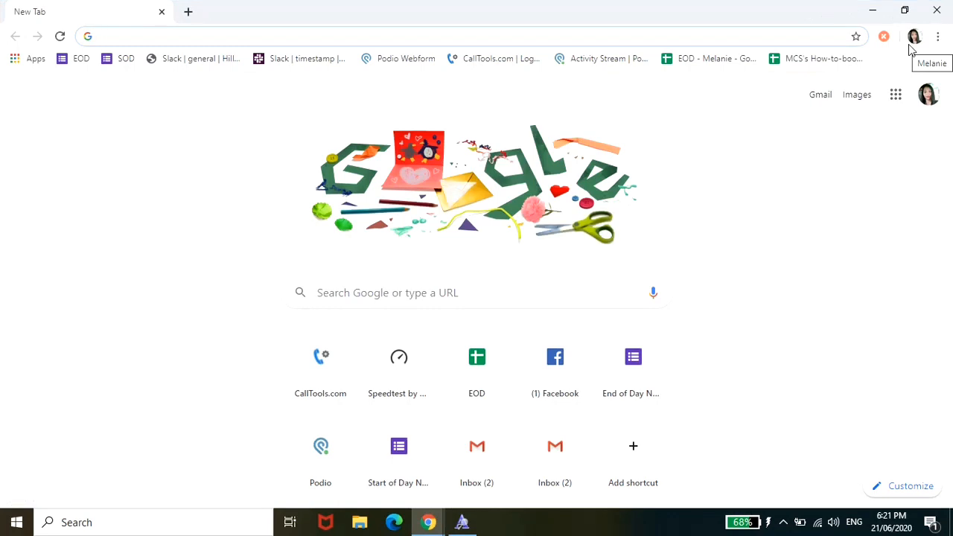
left_click(477, 292)
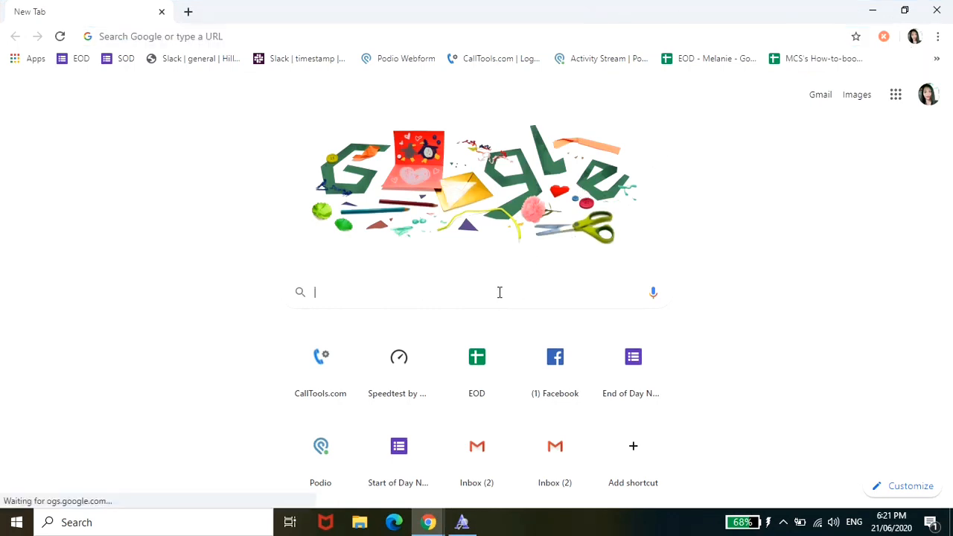
type("abc cursive")
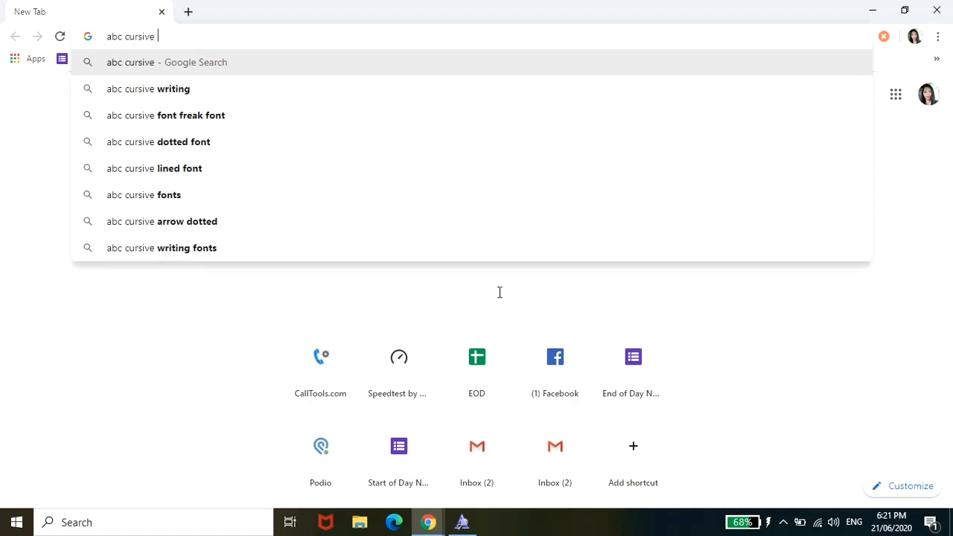
left_click(193, 114)
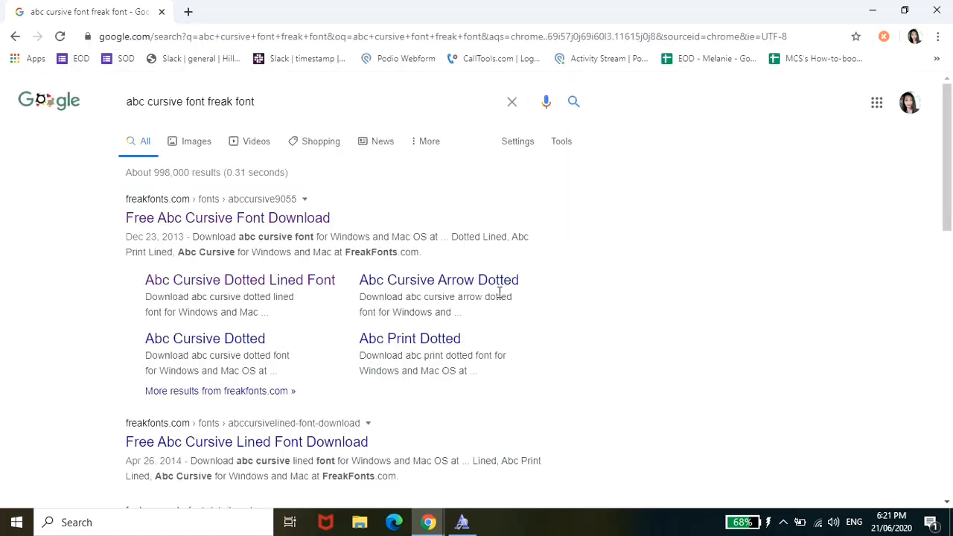
mouse_move(80, 278)
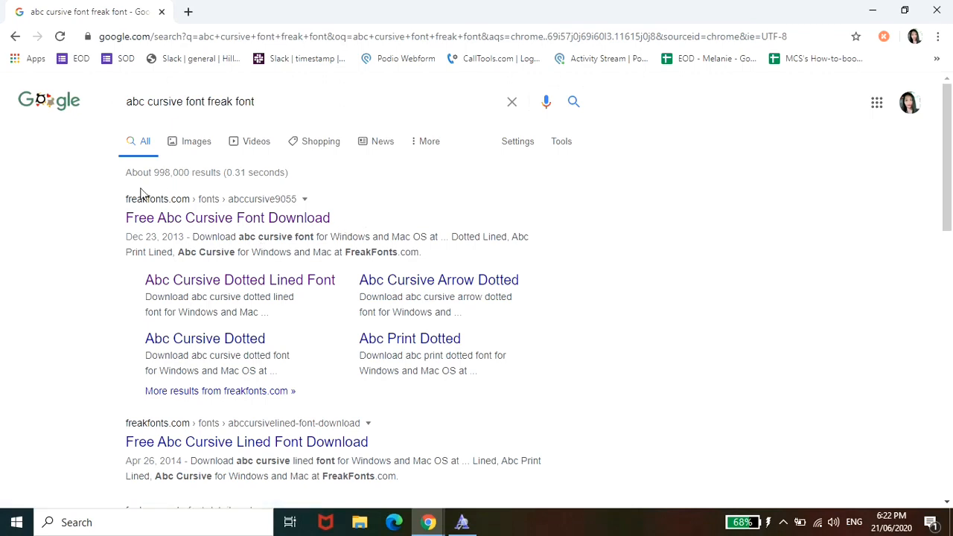
mouse_move(271, 217)
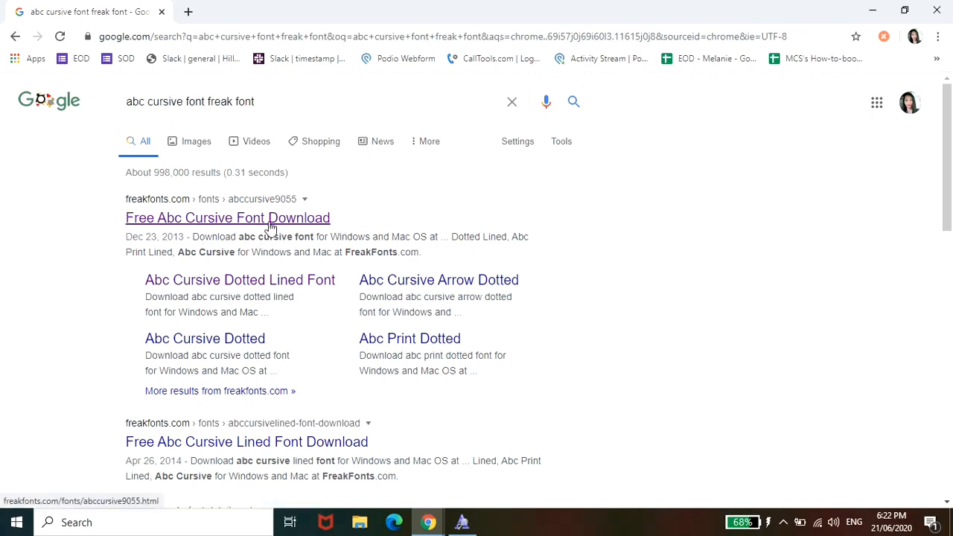
Step: Go to the Free Abc Cursive Font Download result and reach Abc Cursive Dotted Lined under Related Fonts
left_click(228, 217)
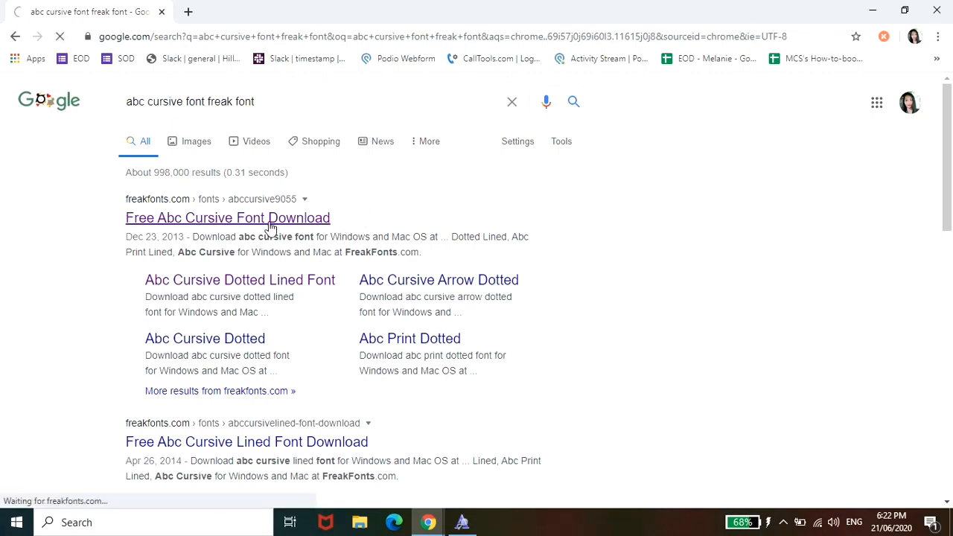
left_click(227, 217)
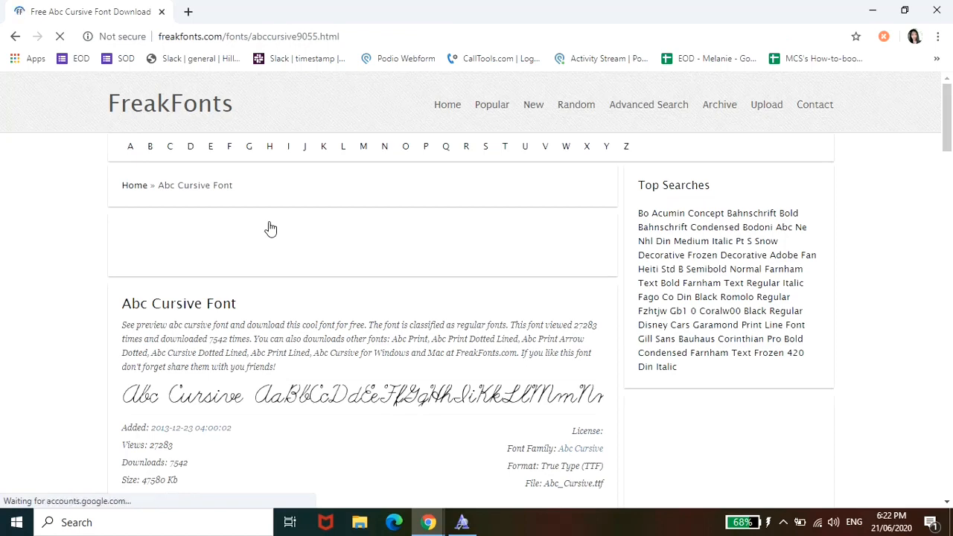
scroll("down", 3)
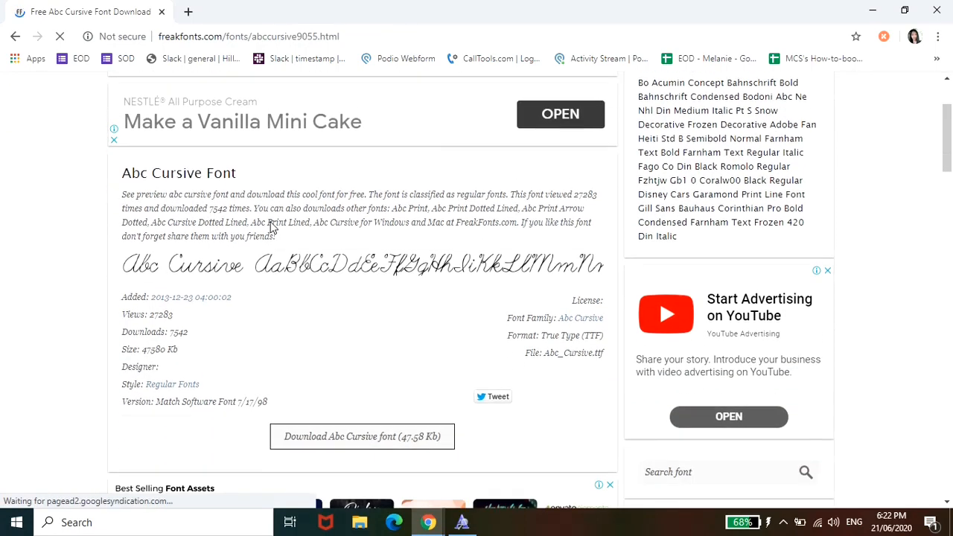
scroll("down", 3)
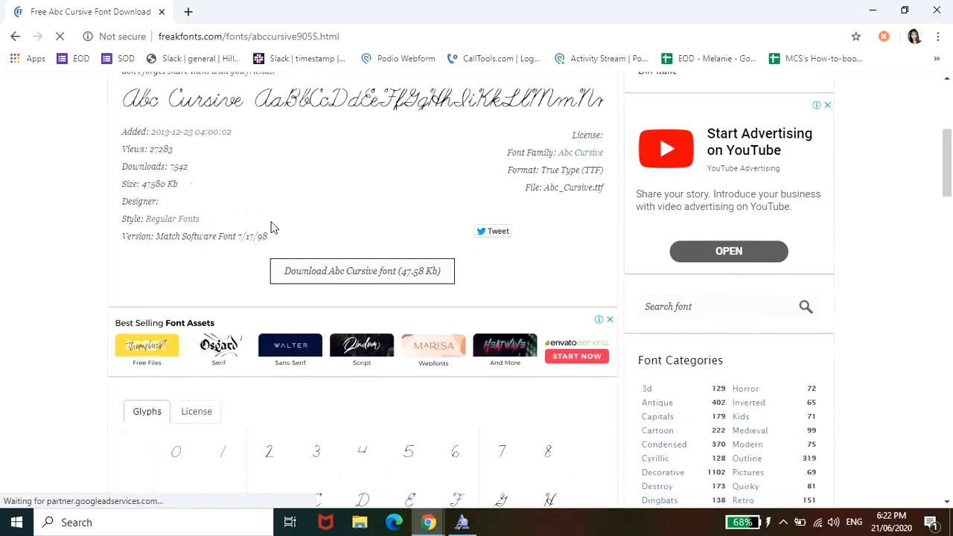
scroll("down", 3)
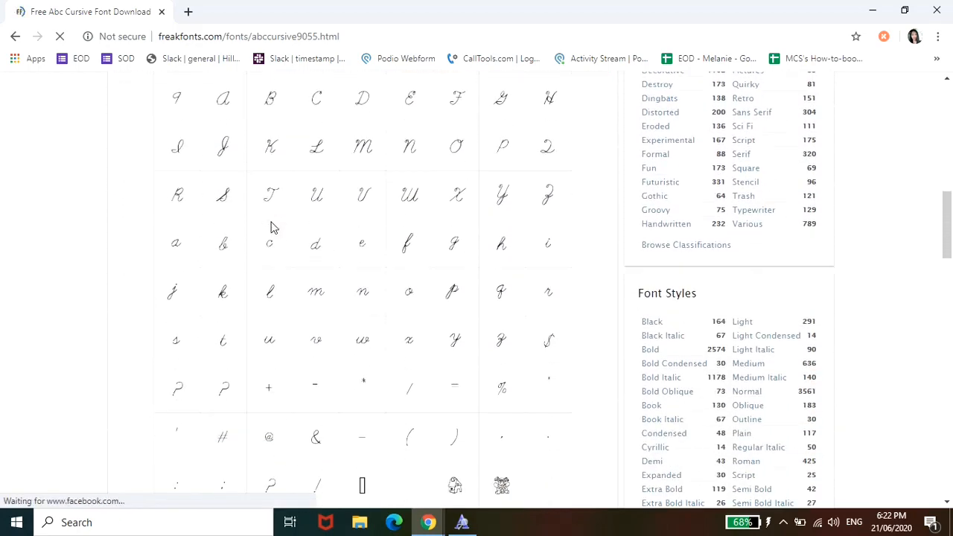
scroll("down", 3)
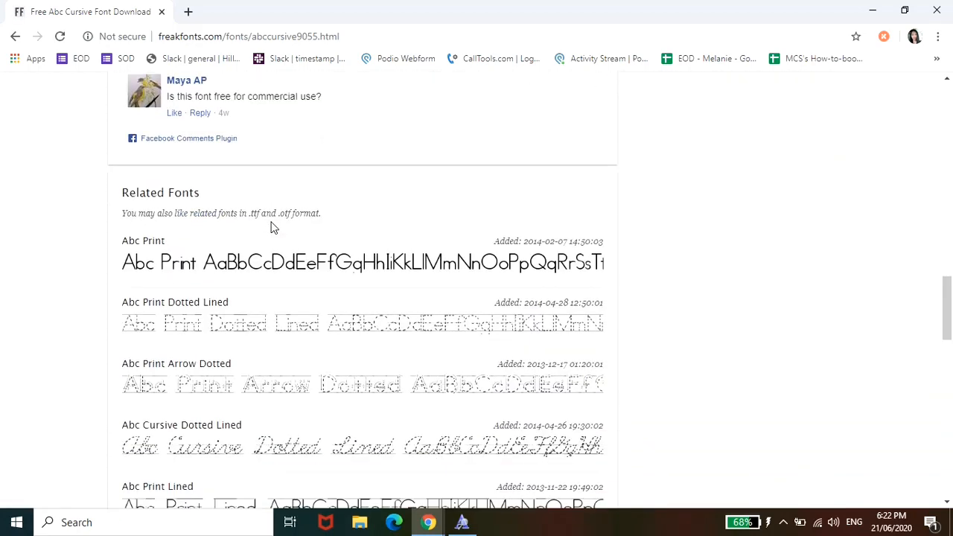
scroll("down", 3)
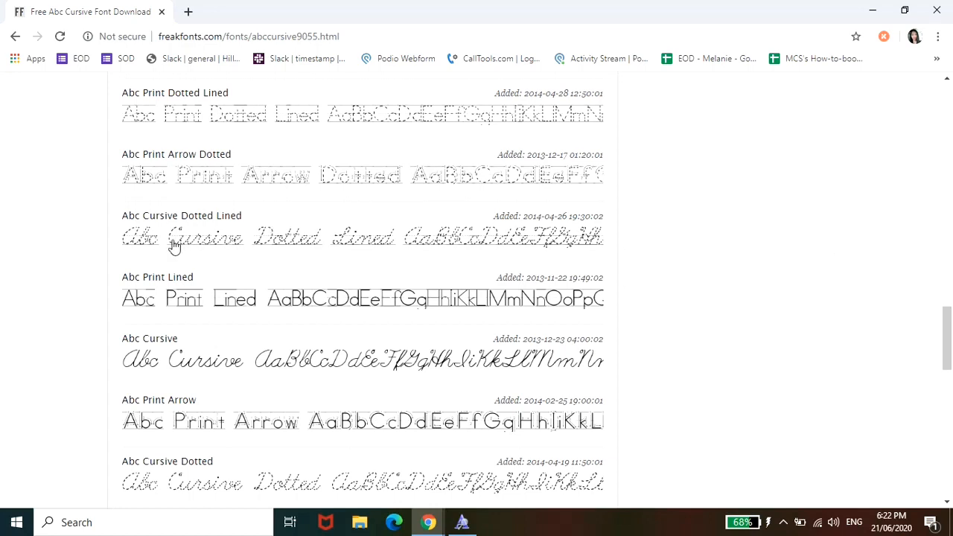
mouse_move(206, 223)
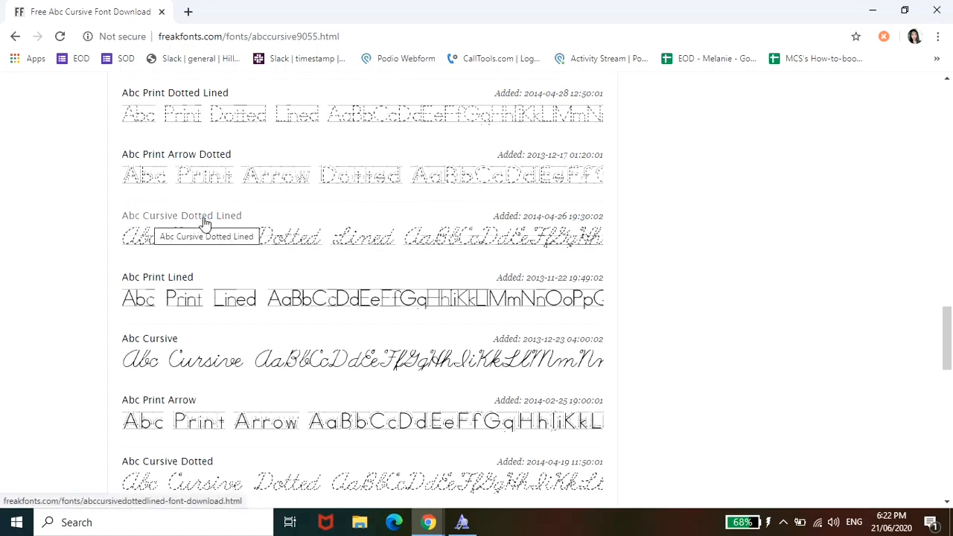
mouse_move(226, 223)
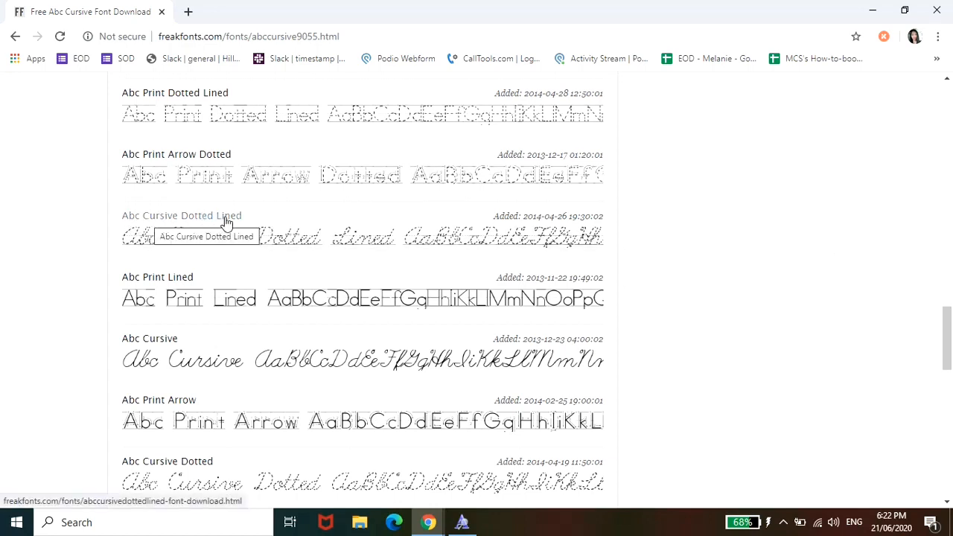
left_click(181, 214)
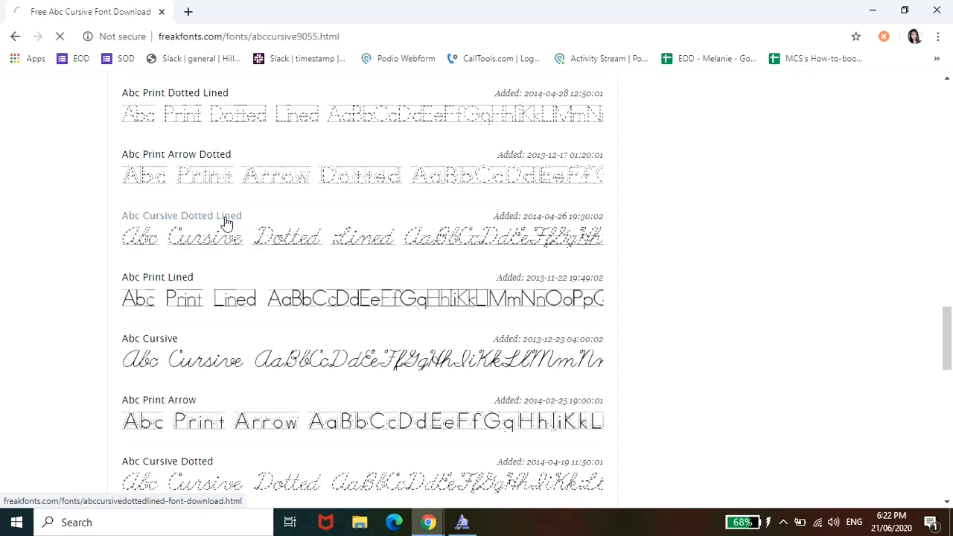
Step: Download the Abc Cursive Dotted Lined TTF file from its FreakFonts page
left_click(181, 215)
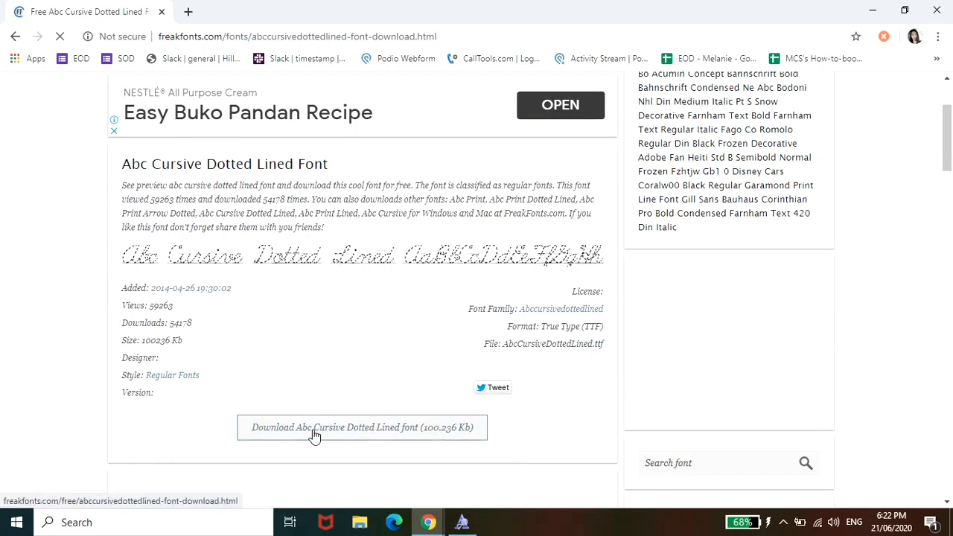
scroll("down", 3)
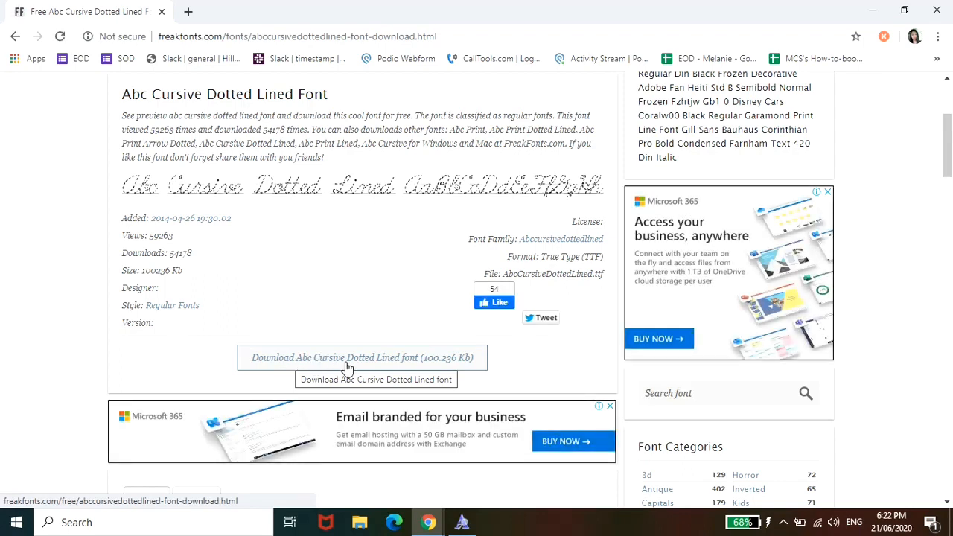
mouse_move(390, 369)
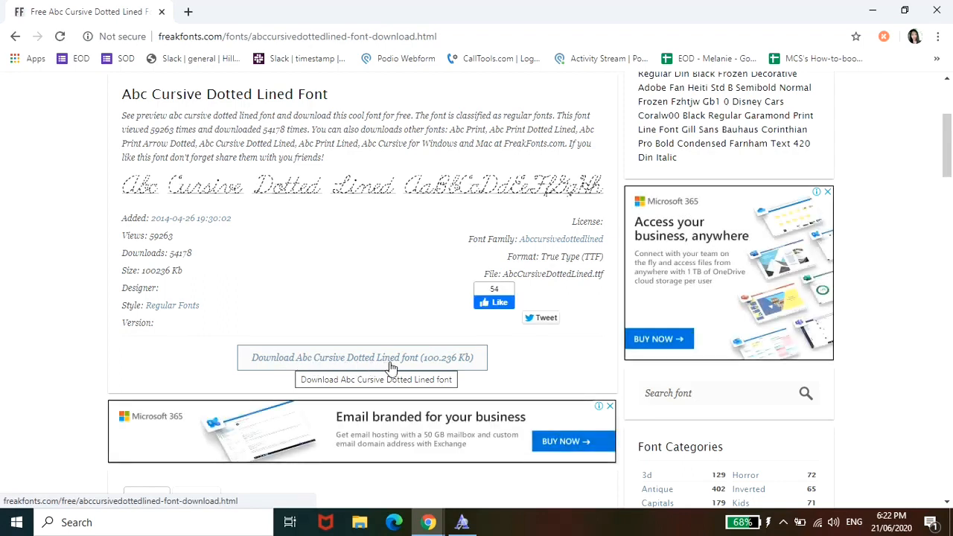
left_click(362, 357)
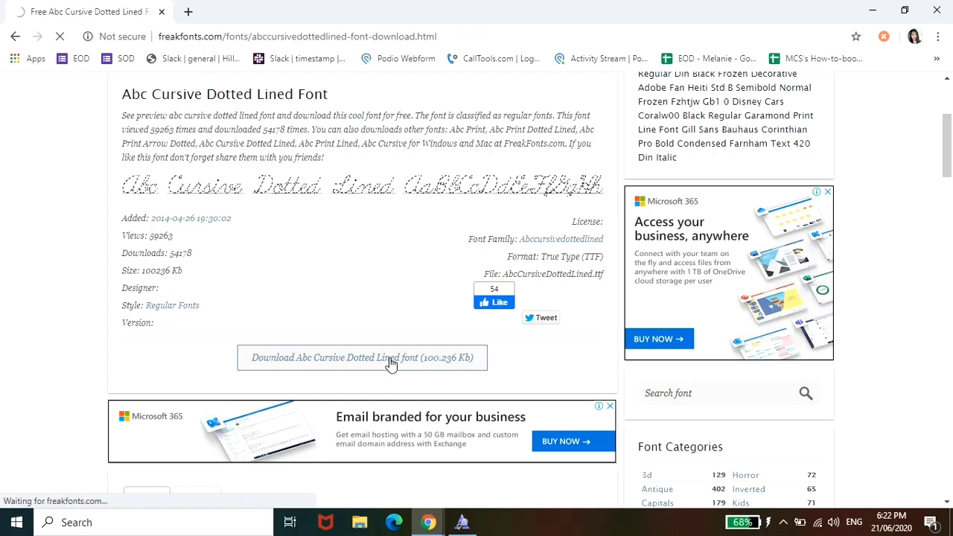
left_click(362, 357)
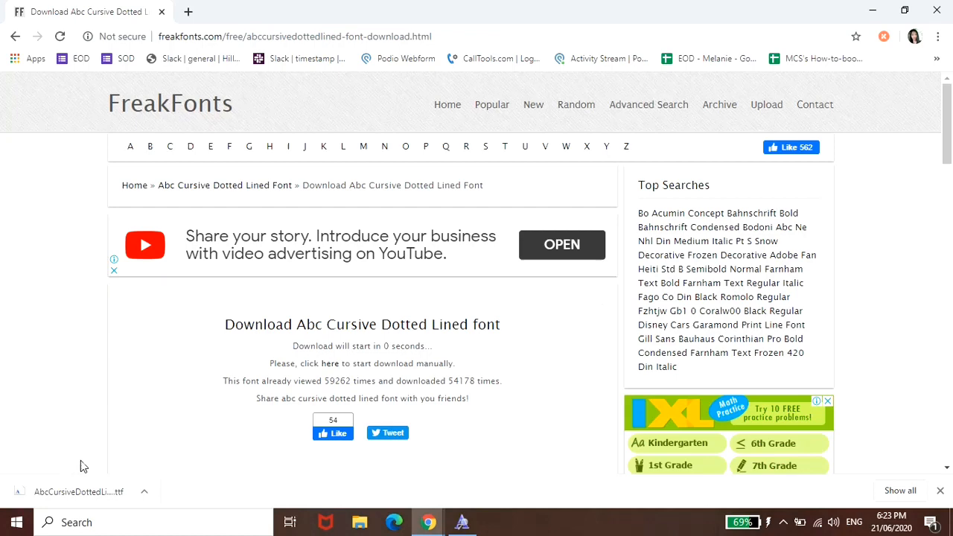
Step: Install the downloaded AbcCursiveDottedLined font, replacing the existing copy, and close Font Viewer
left_click(144, 492)
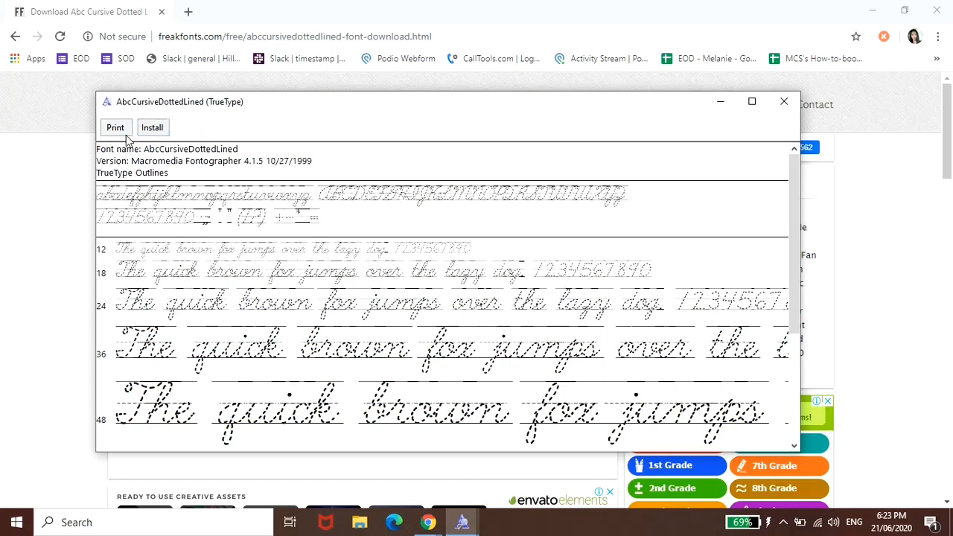
mouse_move(152, 128)
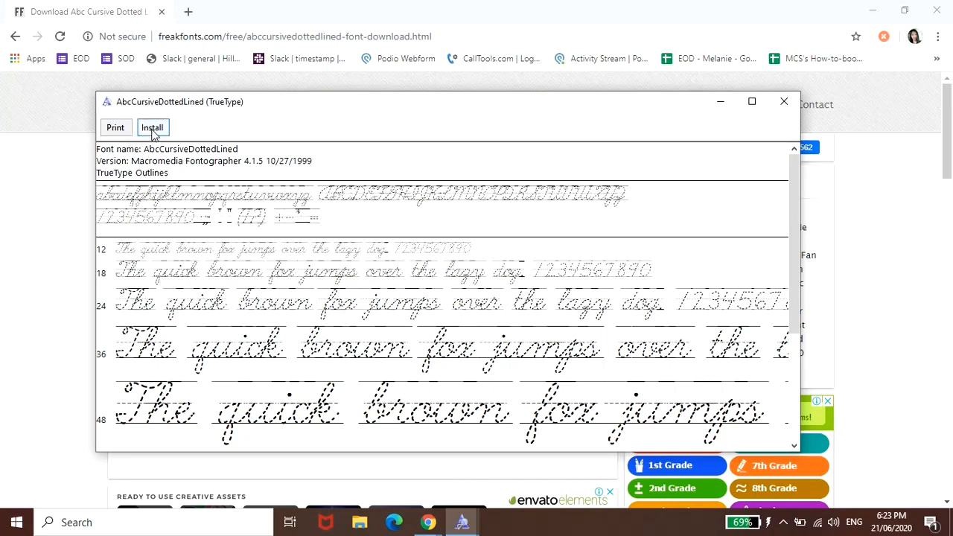
left_click(151, 128)
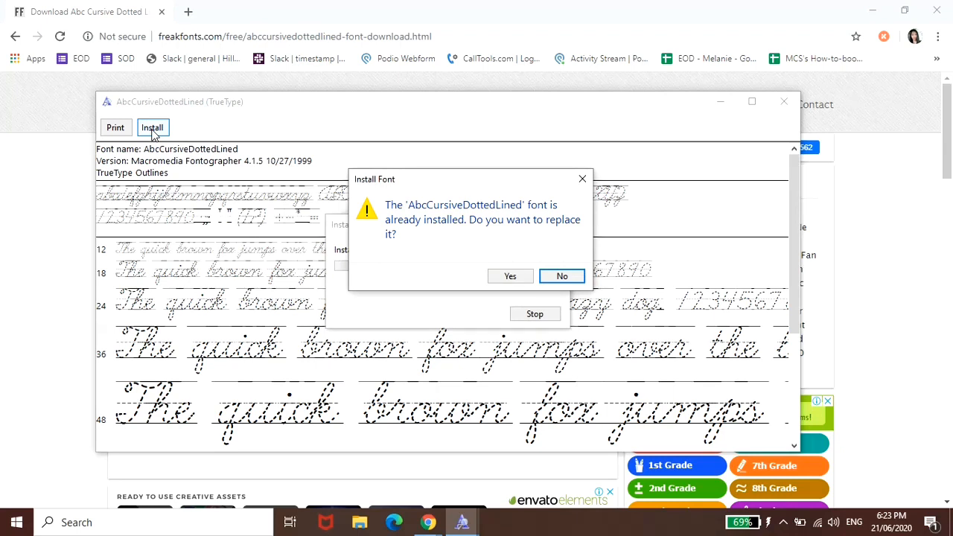
mouse_move(509, 276)
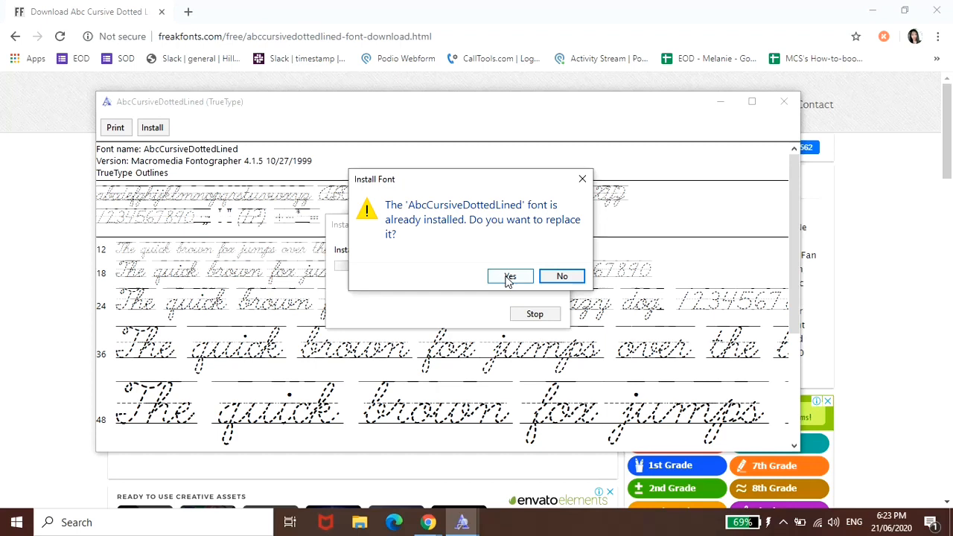
left_click(510, 275)
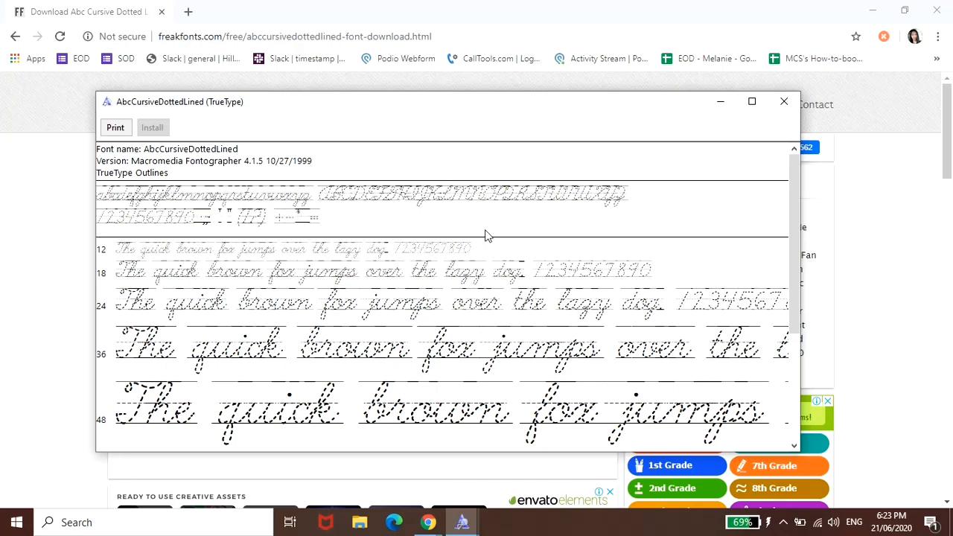
mouse_move(807, 147)
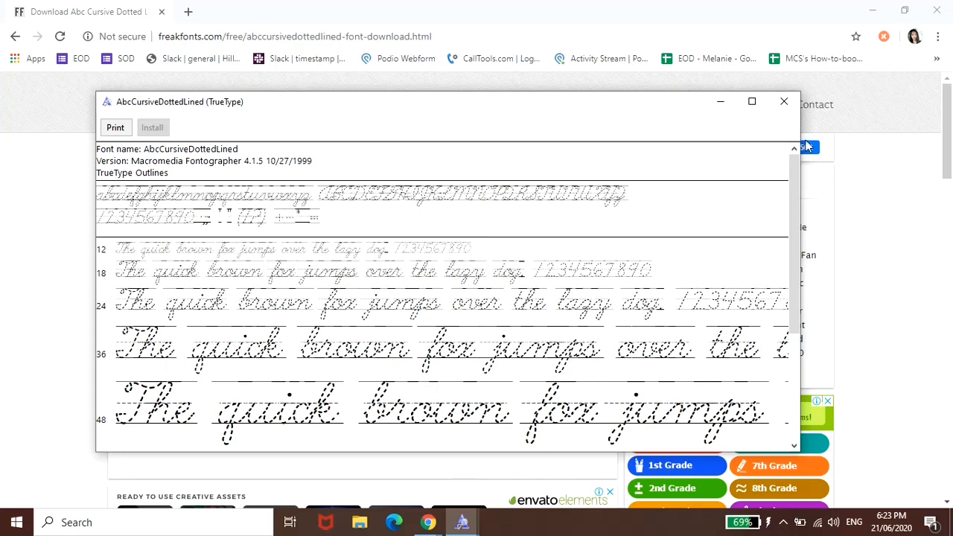
left_click(783, 101)
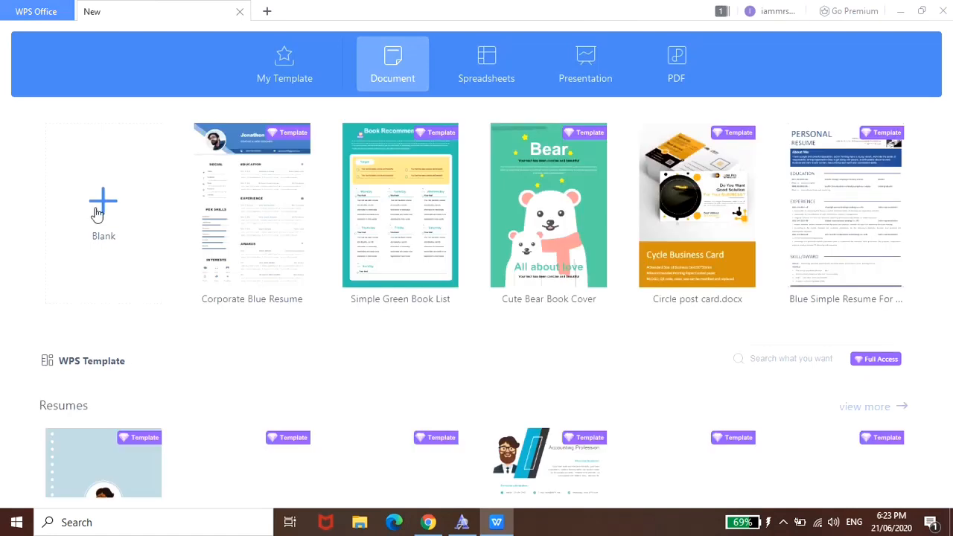
Step: Start a blank document with AbcCursiveDottedLined as the font at size 36
left_click(103, 212)
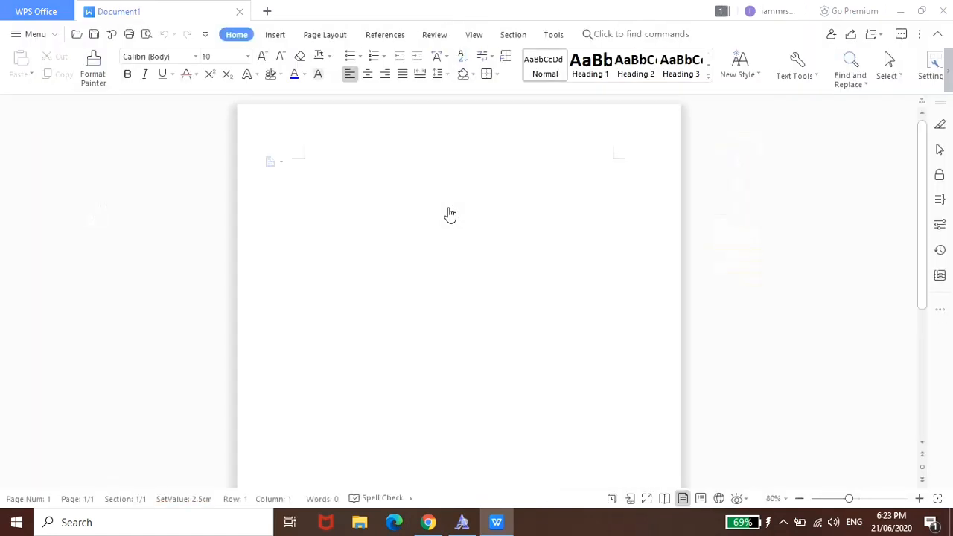
mouse_move(235, 59)
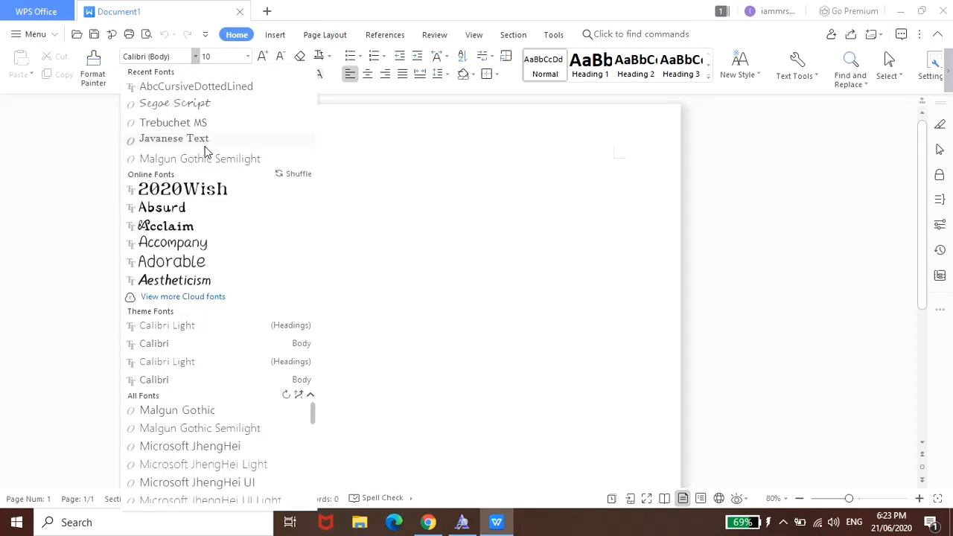
mouse_move(156, 86)
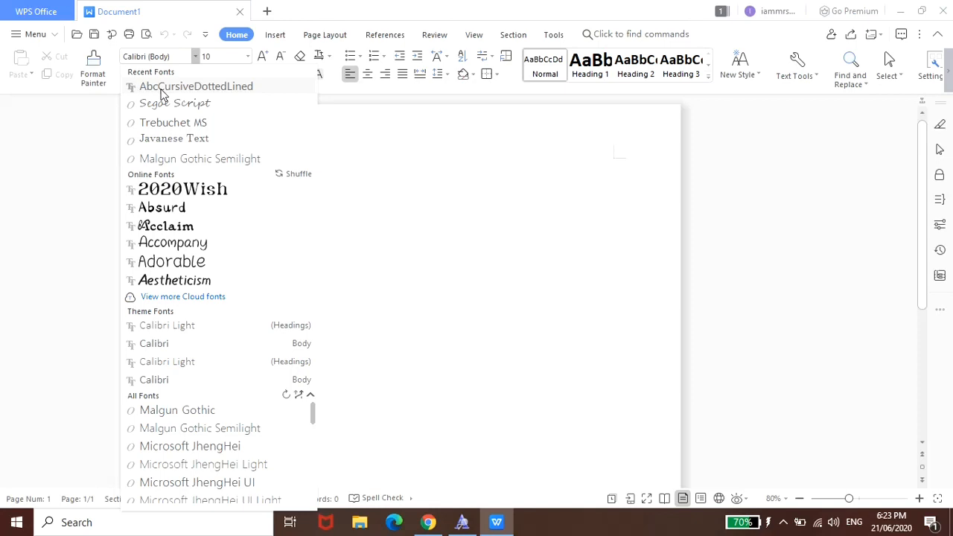
left_click(197, 85)
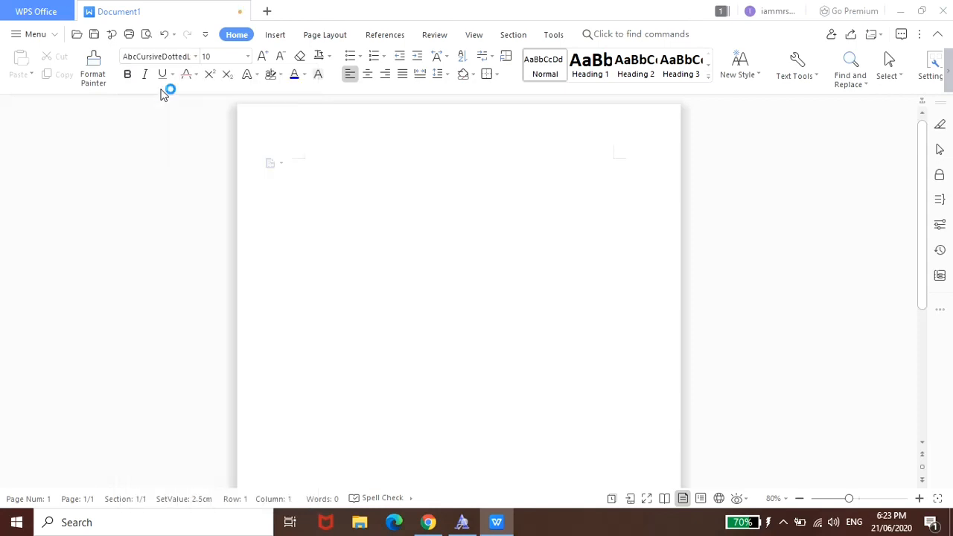
left_click(247, 56)
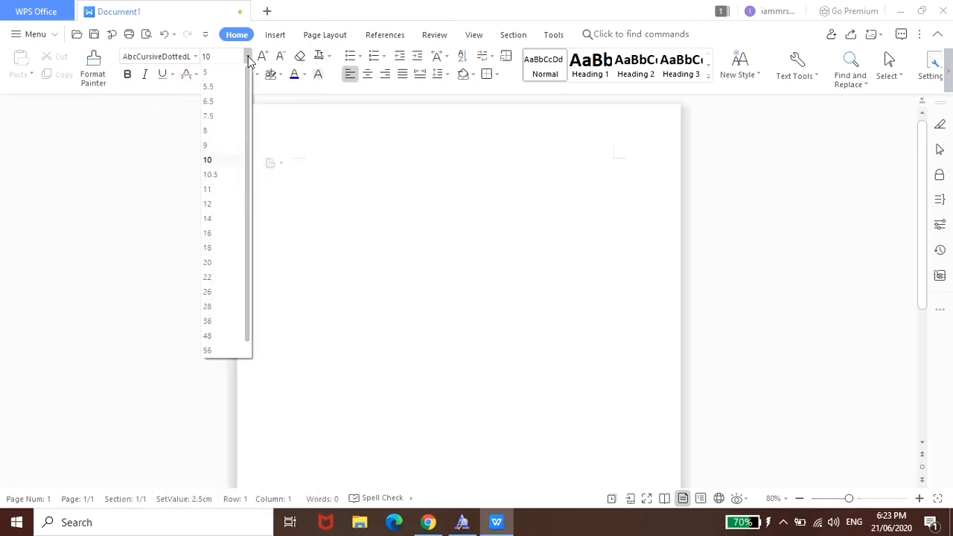
mouse_move(207, 276)
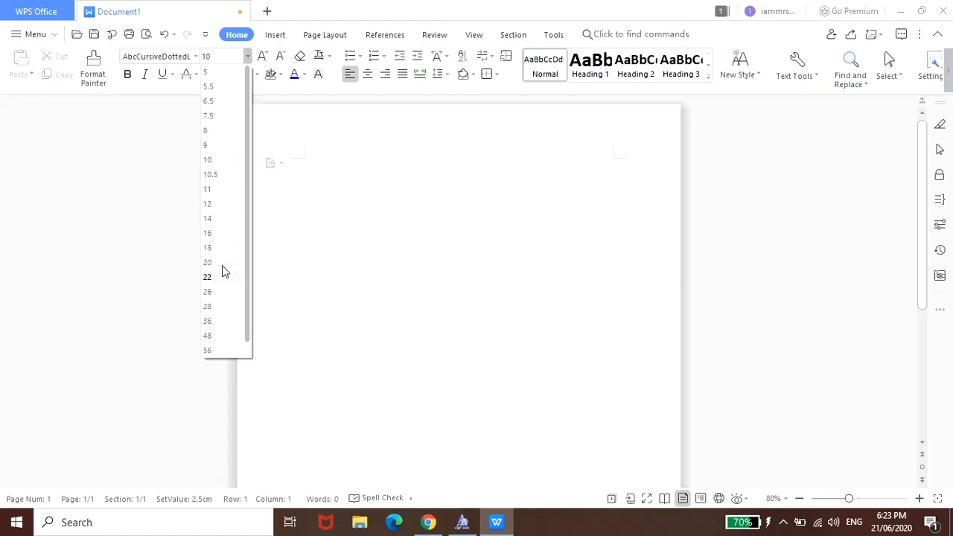
mouse_move(217, 307)
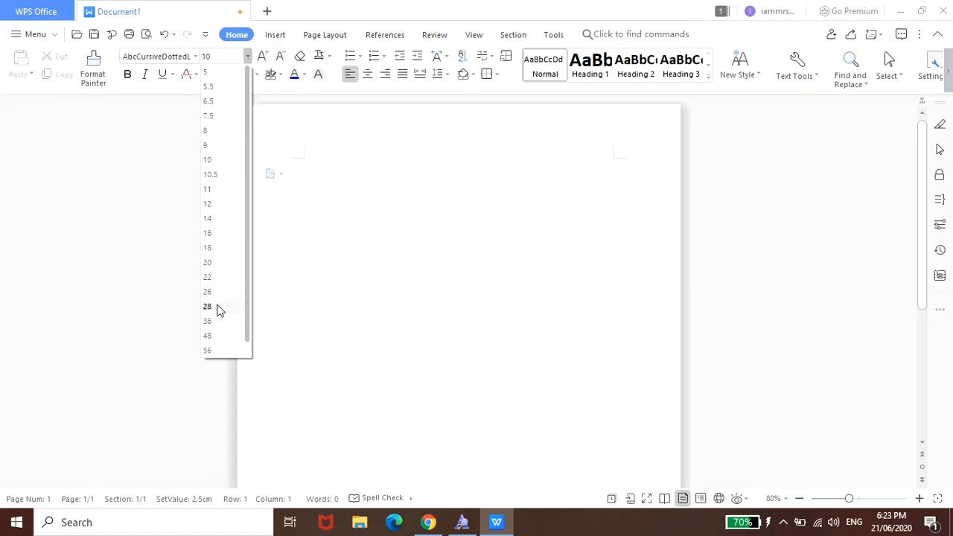
left_click(207, 320)
type("Aa Bb")
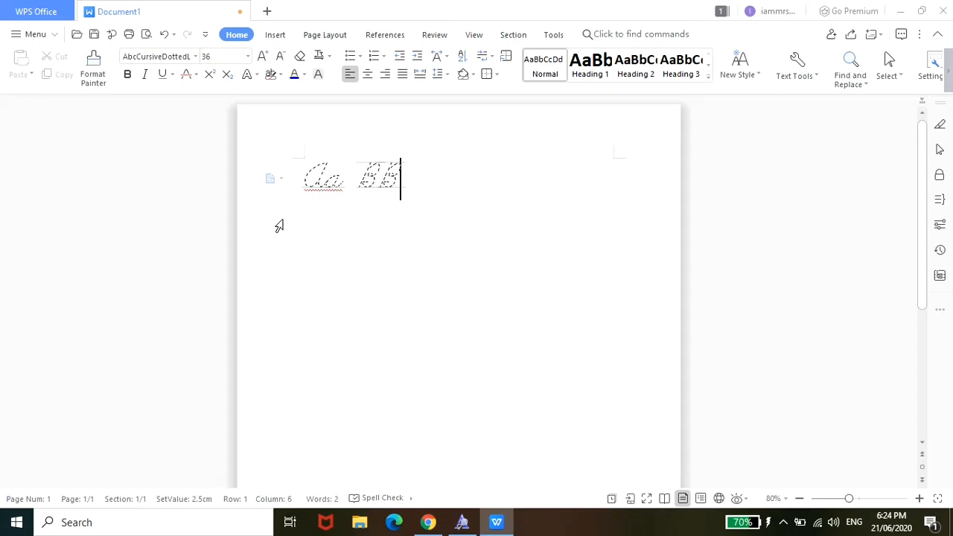
Step: Type the letter pairs Cc and Dd after Aa Bb on the first line
type("C")
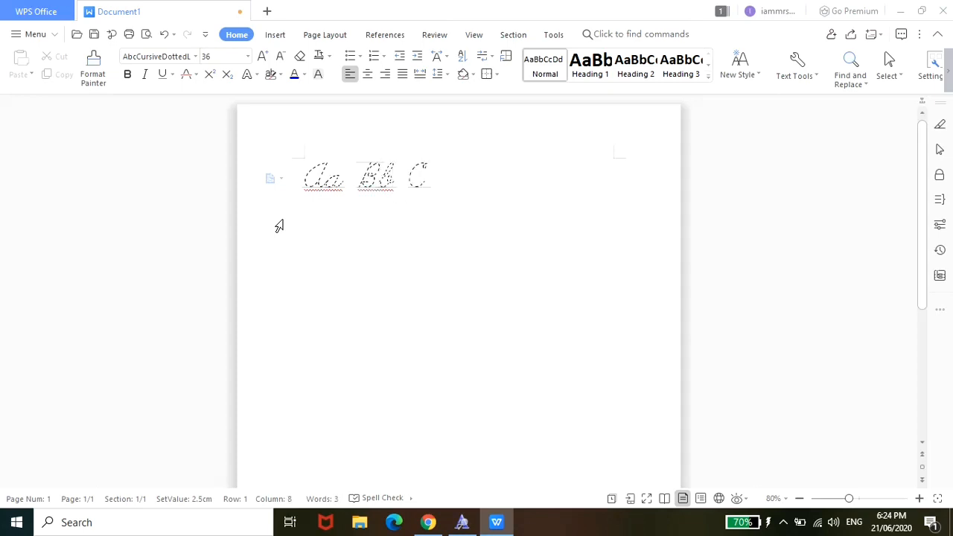
type("D")
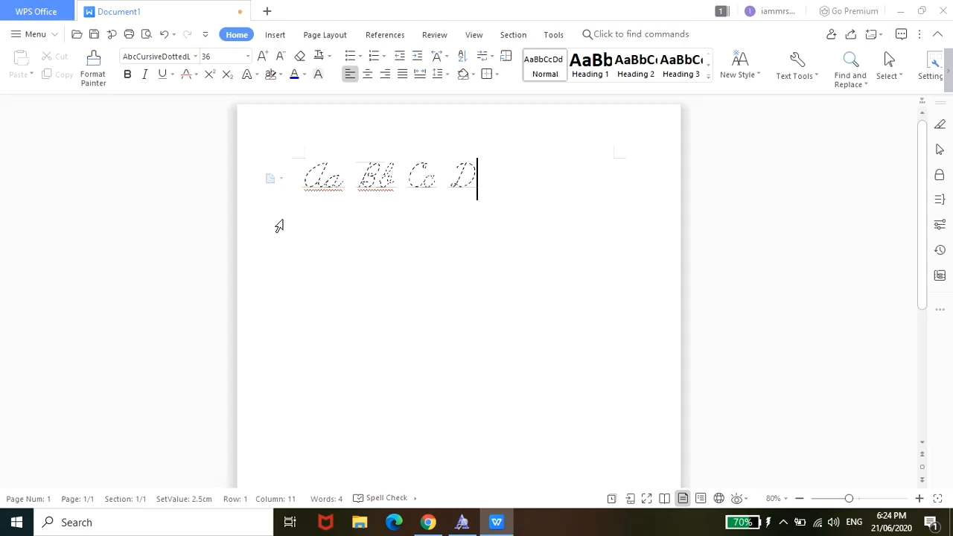
type("d")
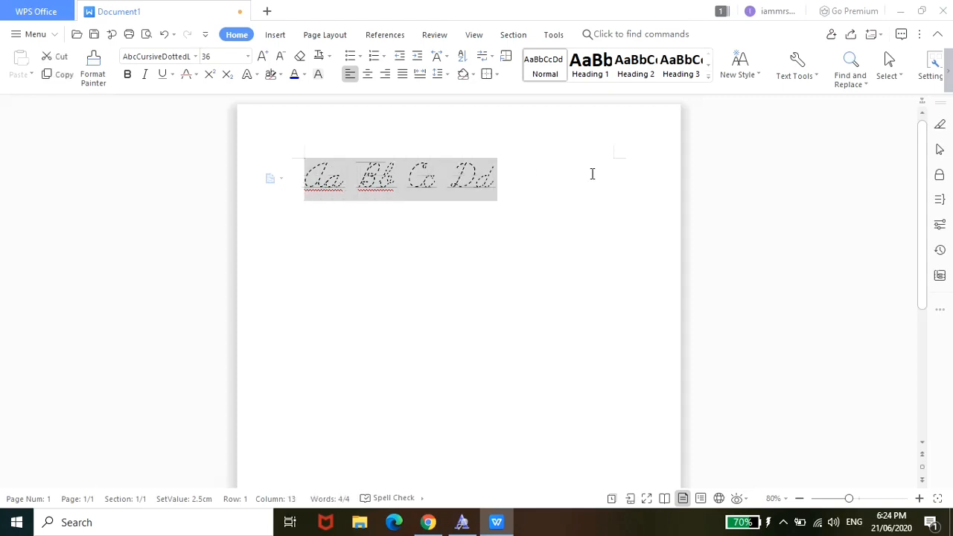
mouse_move(129, 74)
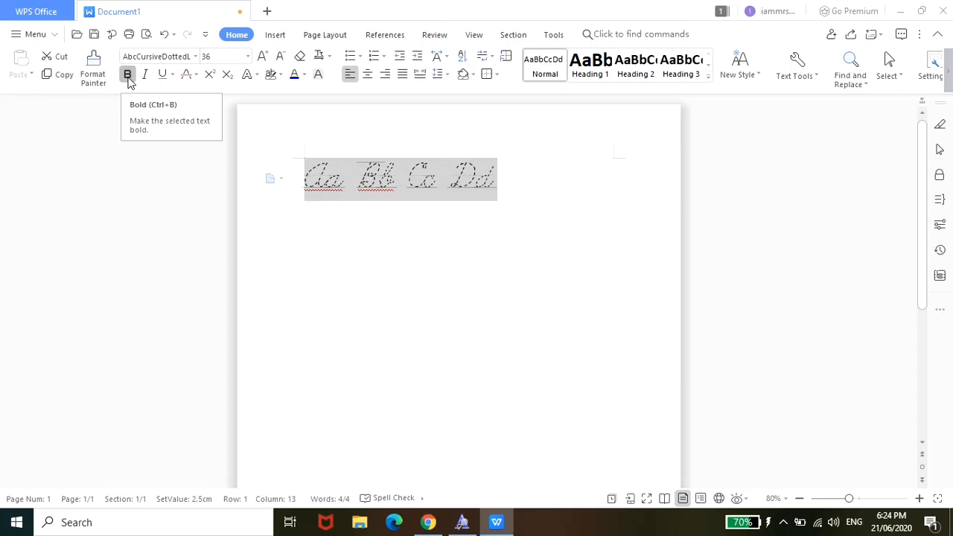
Step: Bold the letters, finish the line with Ee Ff, and type 'Love' on a second line
left_click(535, 185)
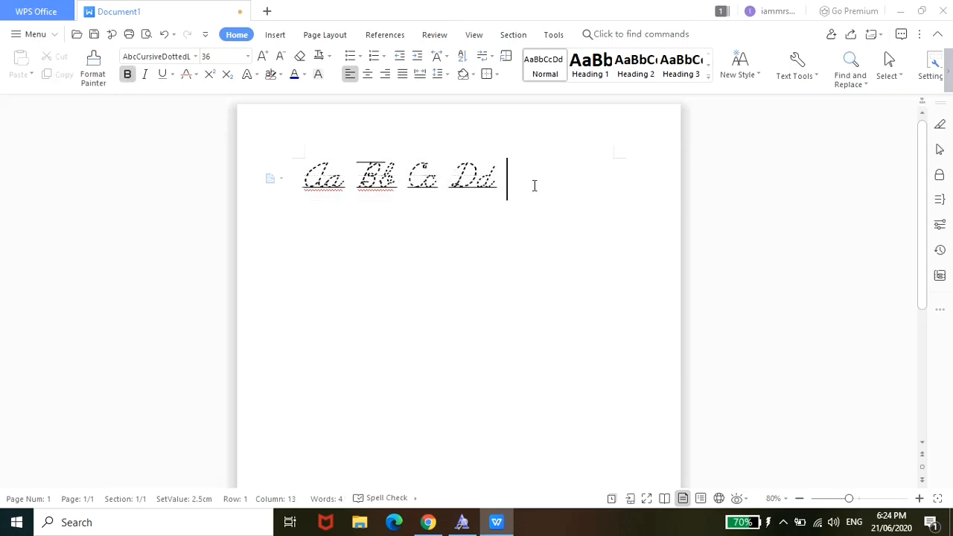
type("Ee")
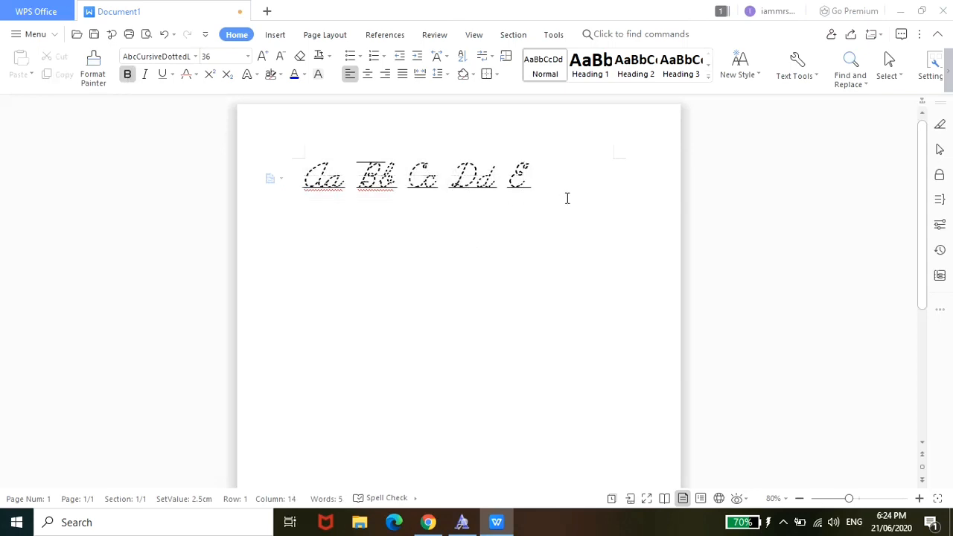
type("e")
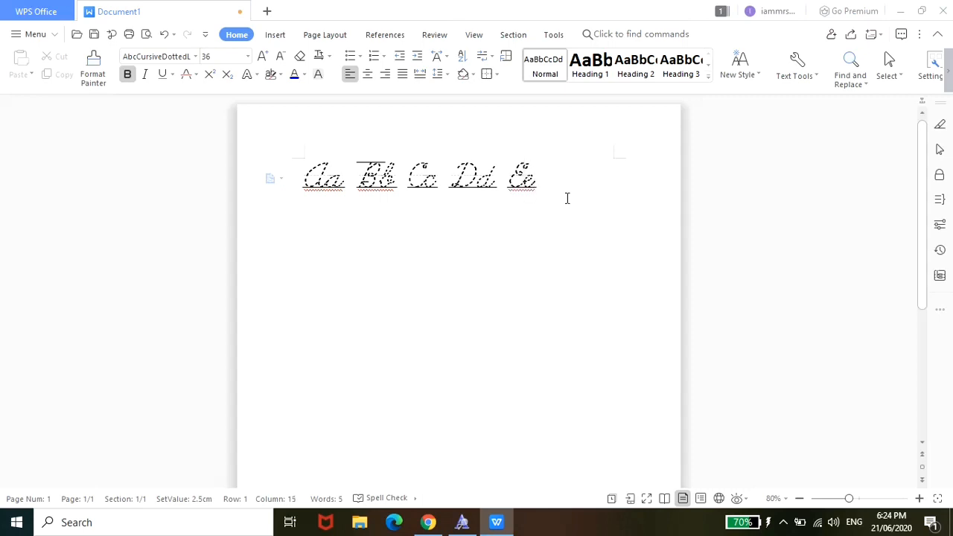
type("Ff")
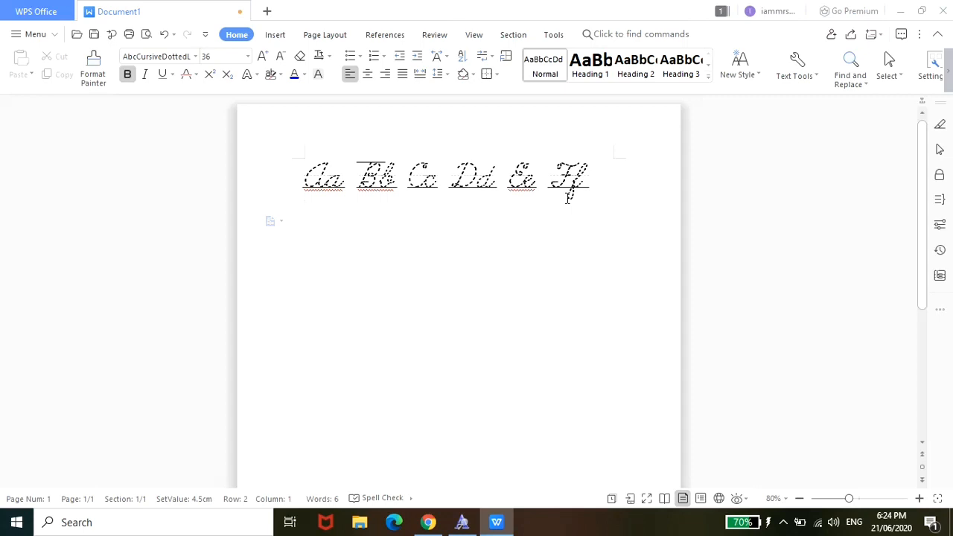
type("Love")
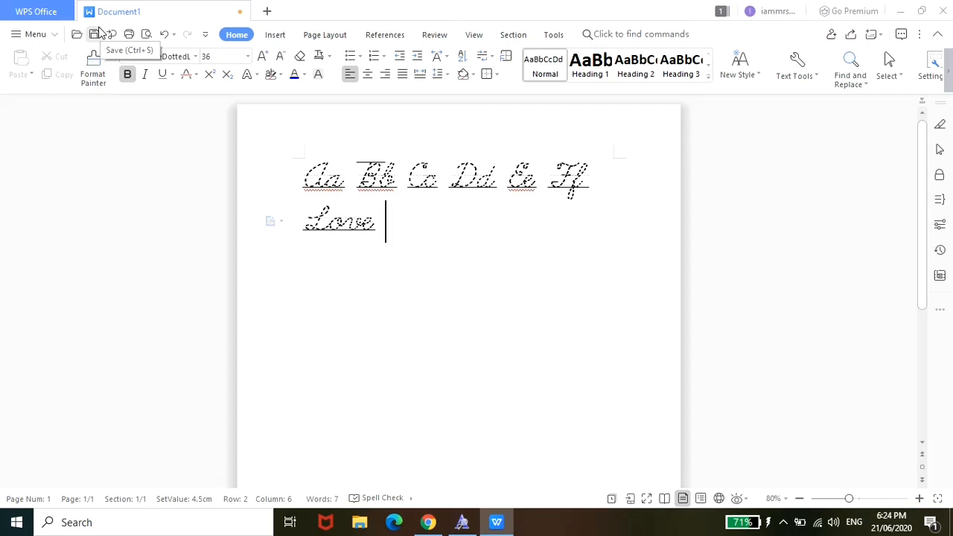
mouse_move(128, 34)
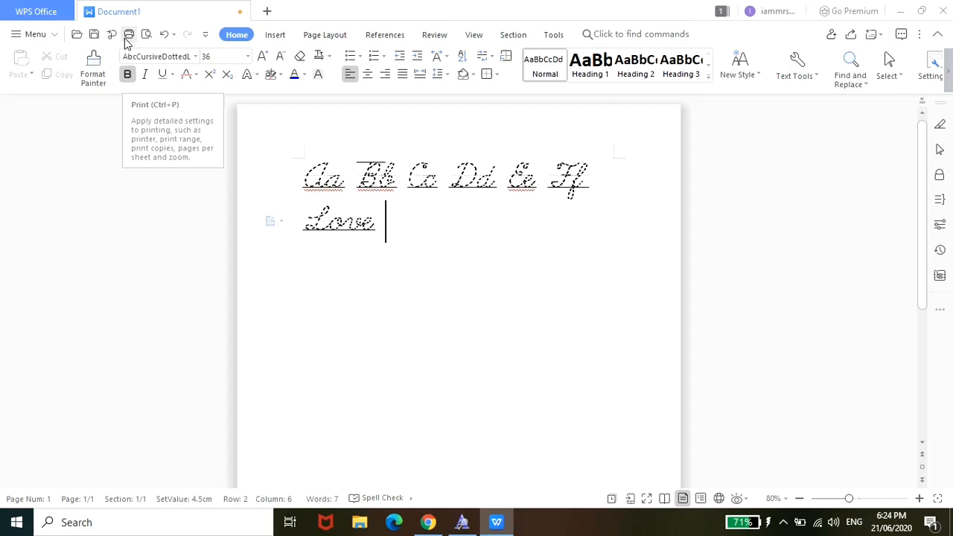
left_click(128, 34)
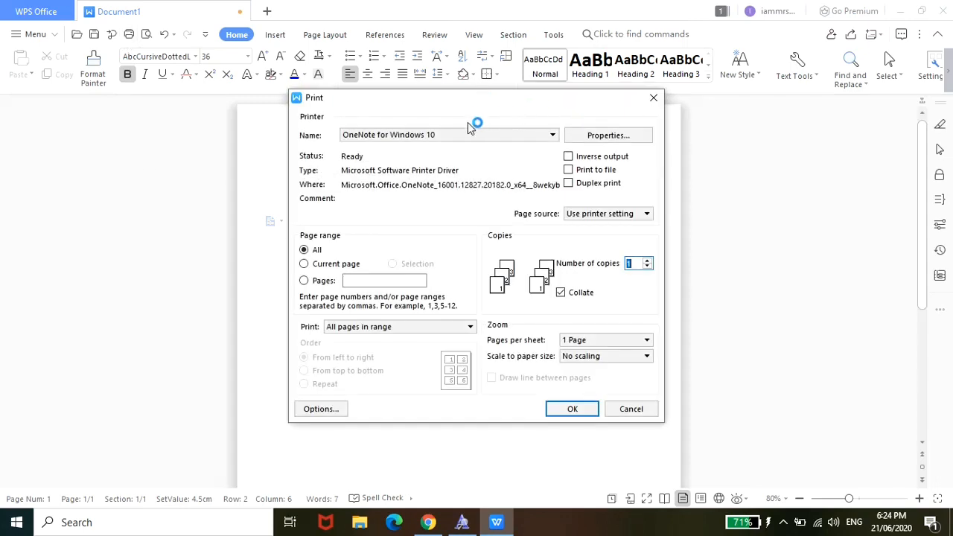
mouse_move(558, 350)
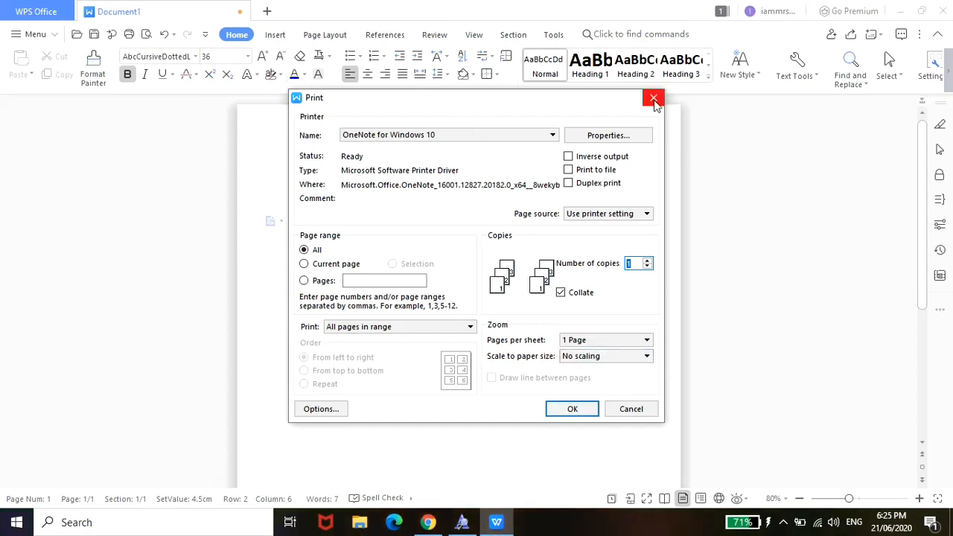
left_click(654, 99)
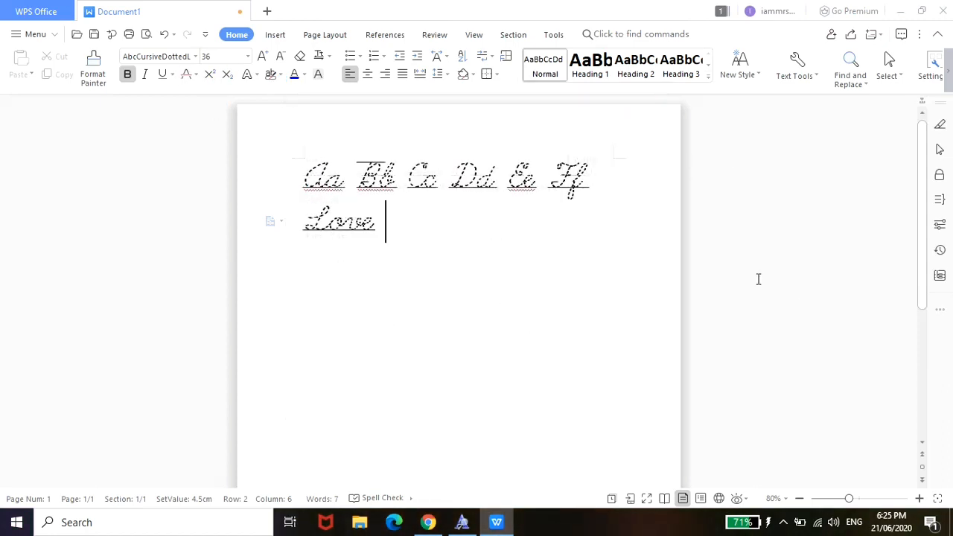
mouse_move(564, 298)
type("U")
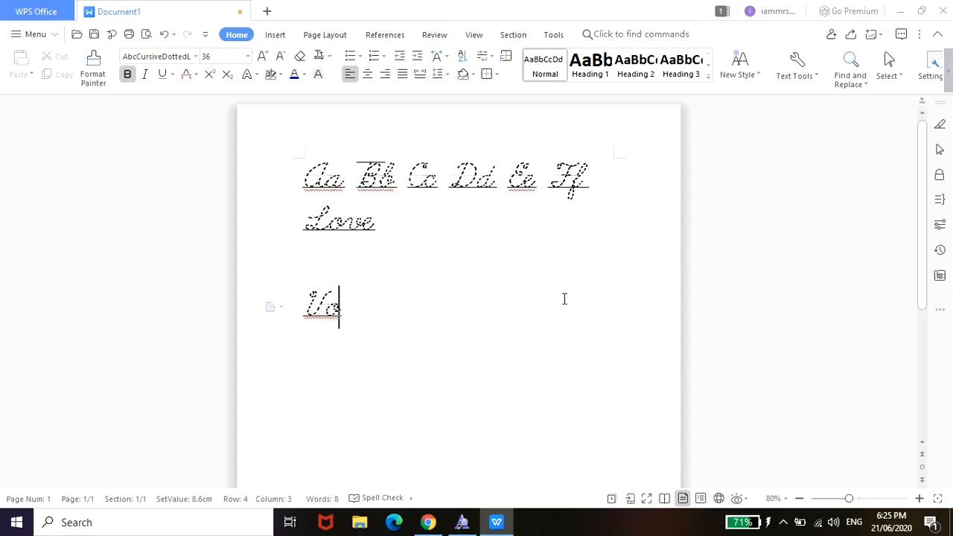
Step: Type the words 'Von Ziegfreid' on a new line below Love
type("on Siegfried")
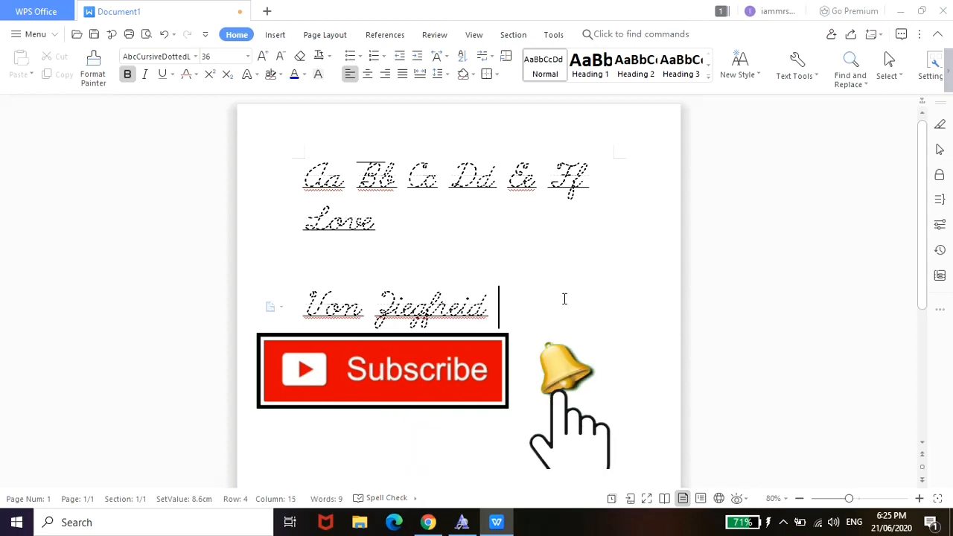
type("N")
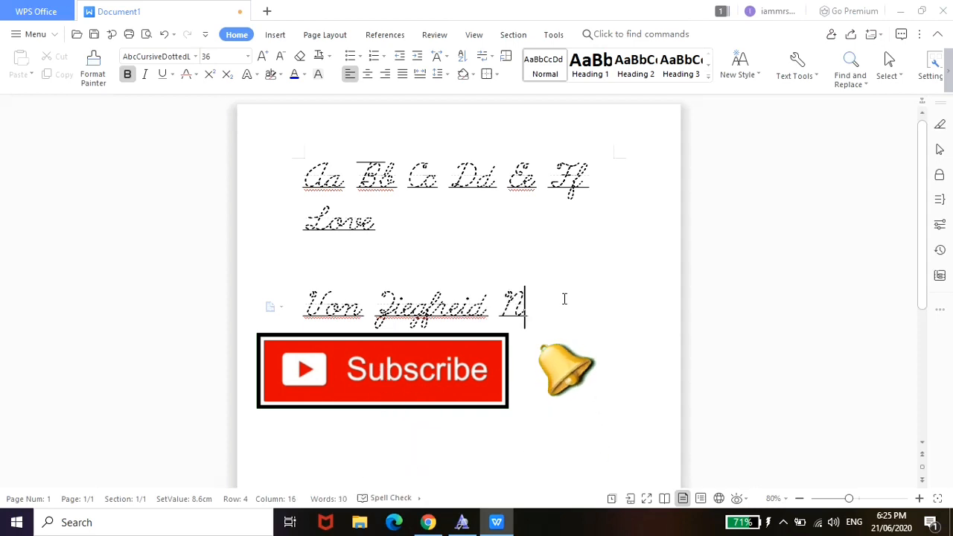